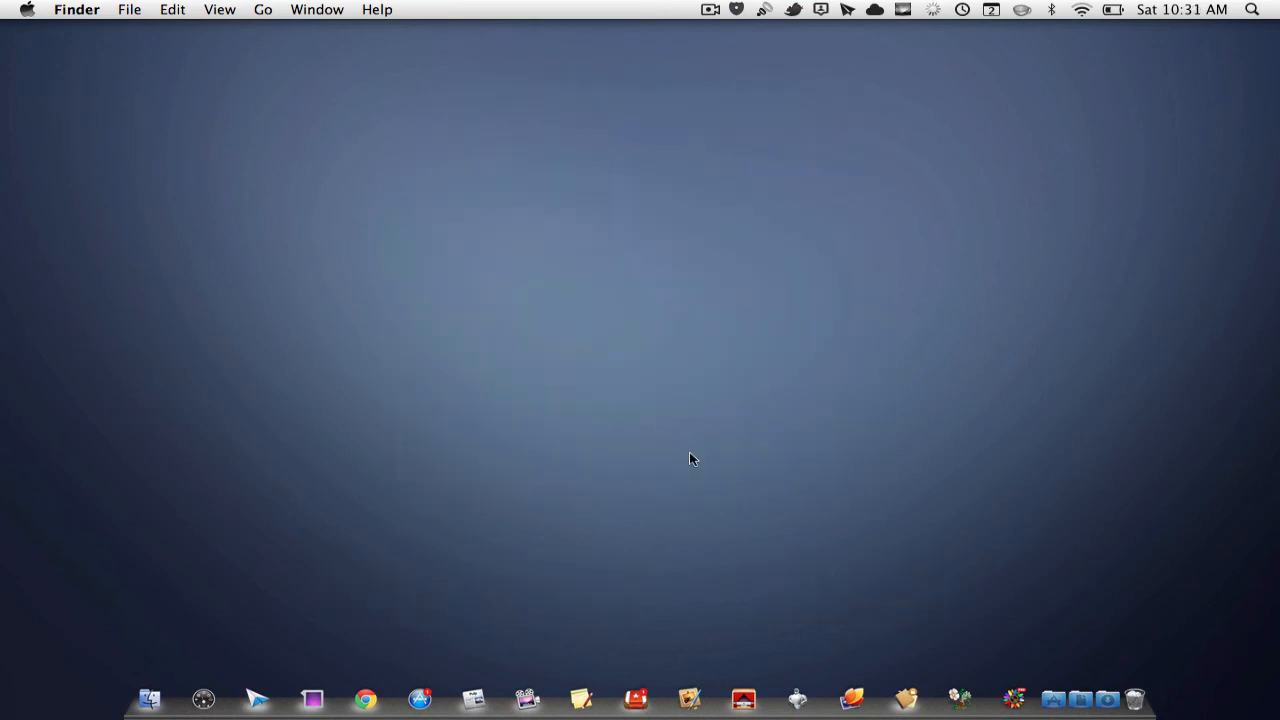
Launch MacHider from the Dock and enter the password at its unlock prompt
{"action": "left_click", "coordinate": [743, 697]}
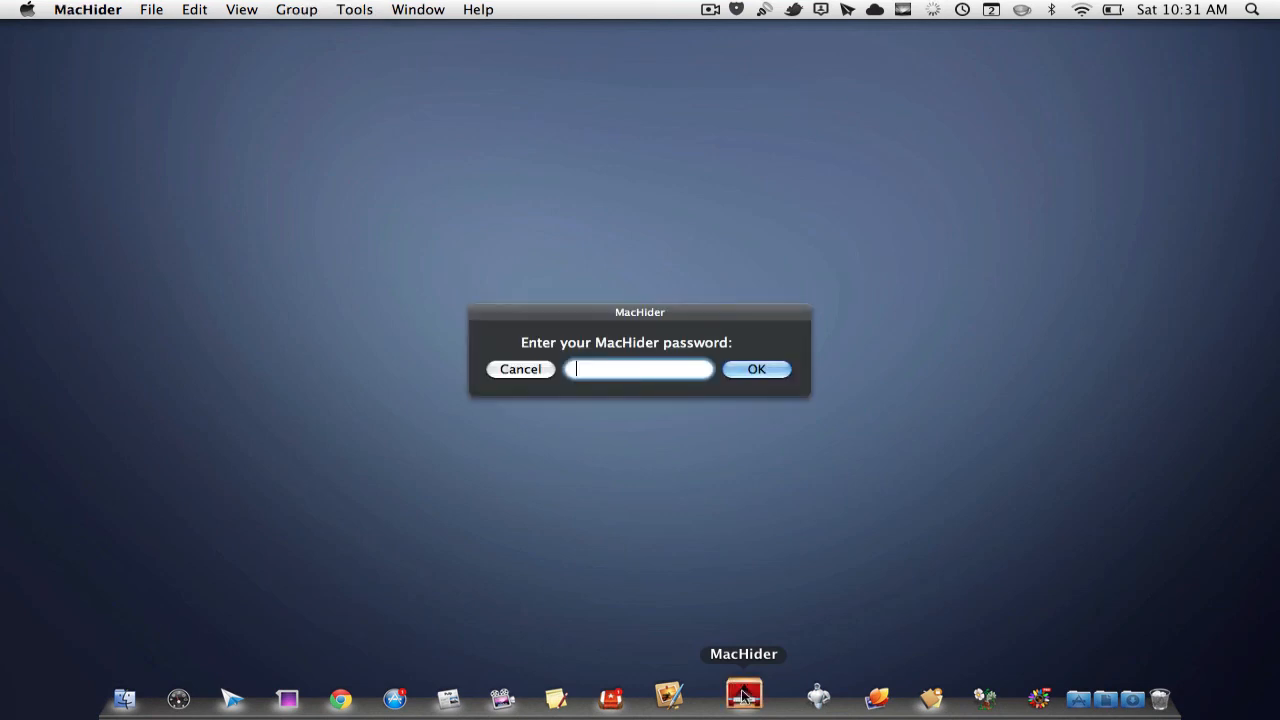
{"action": "mouse_move", "coordinate": [808, 345]}
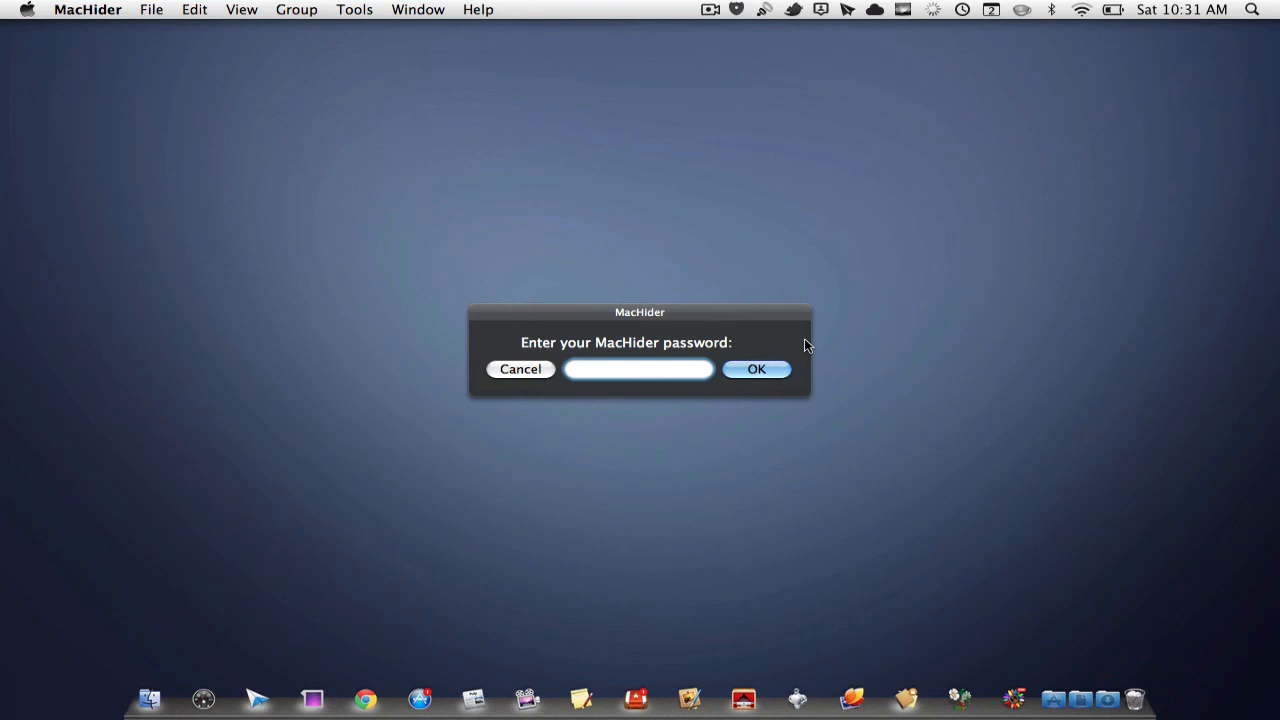
{"action": "left_click", "coordinate": [639, 369]}
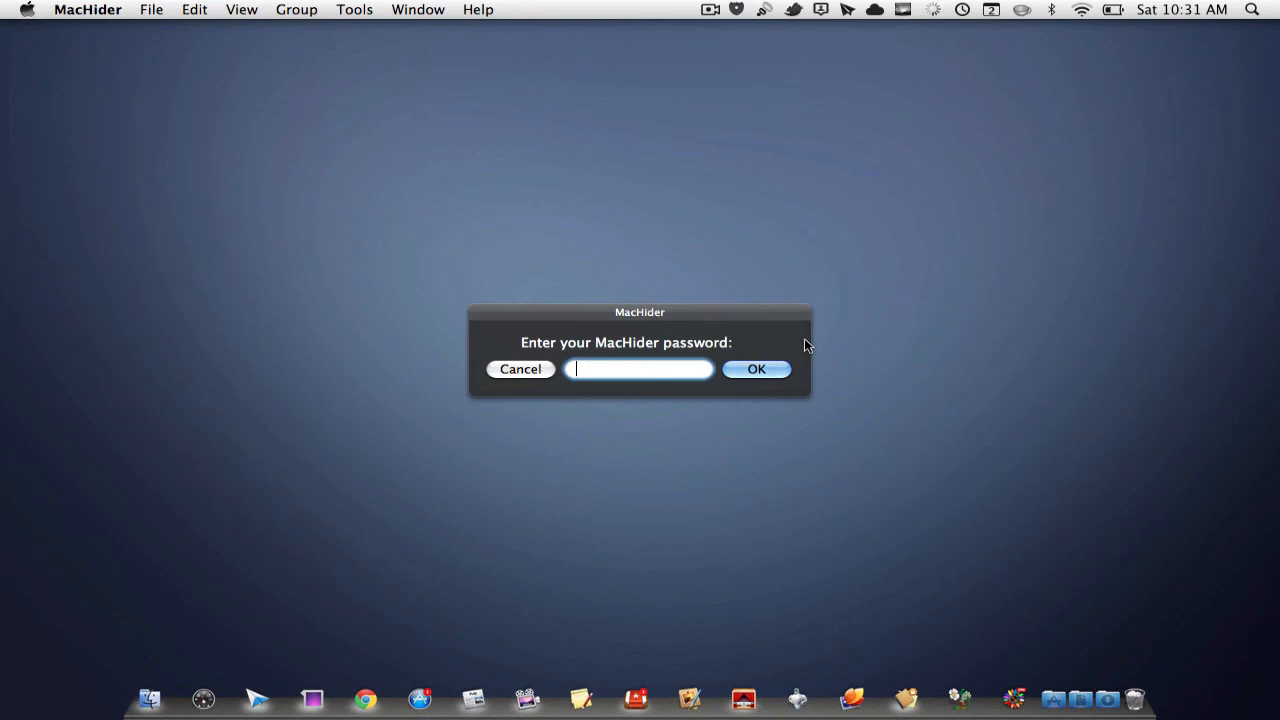
{"action": "type", "text": "••••"}
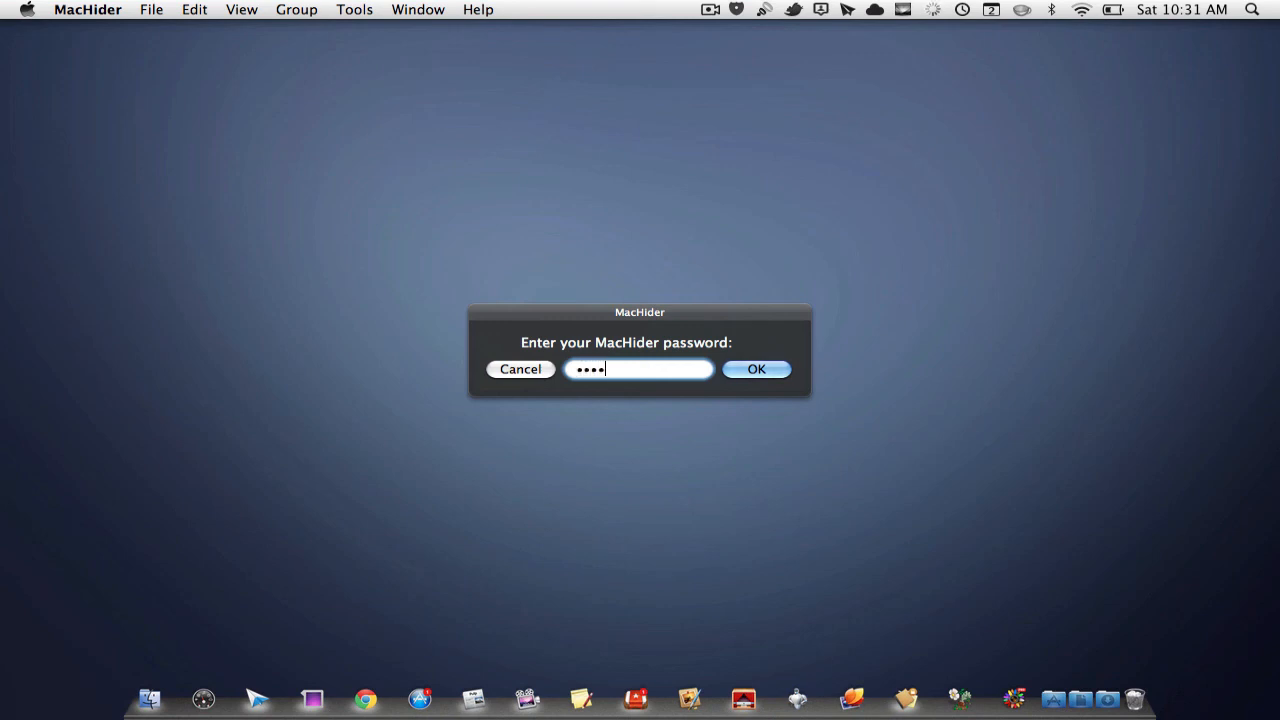
Submit the password to show the managed folders list, then reposition the MacHider window
{"action": "left_click", "coordinate": [756, 369]}
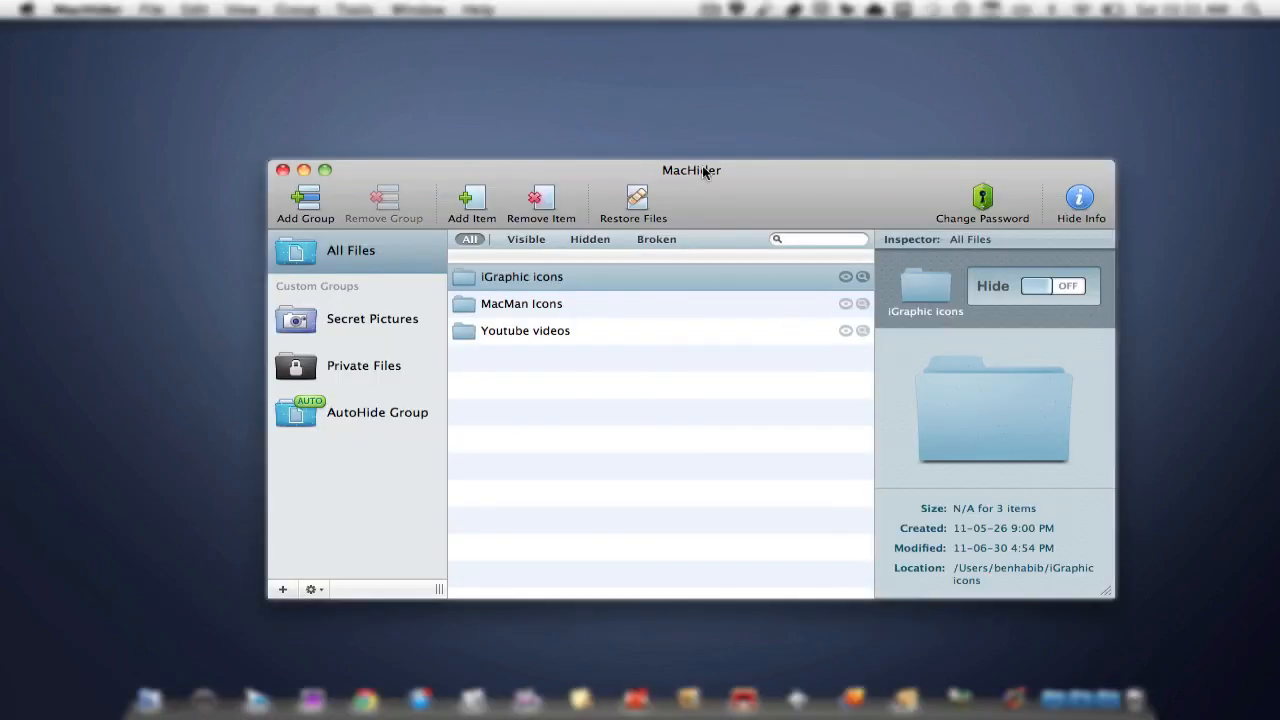
{"action": "mouse_move", "coordinate": [733, 351]}
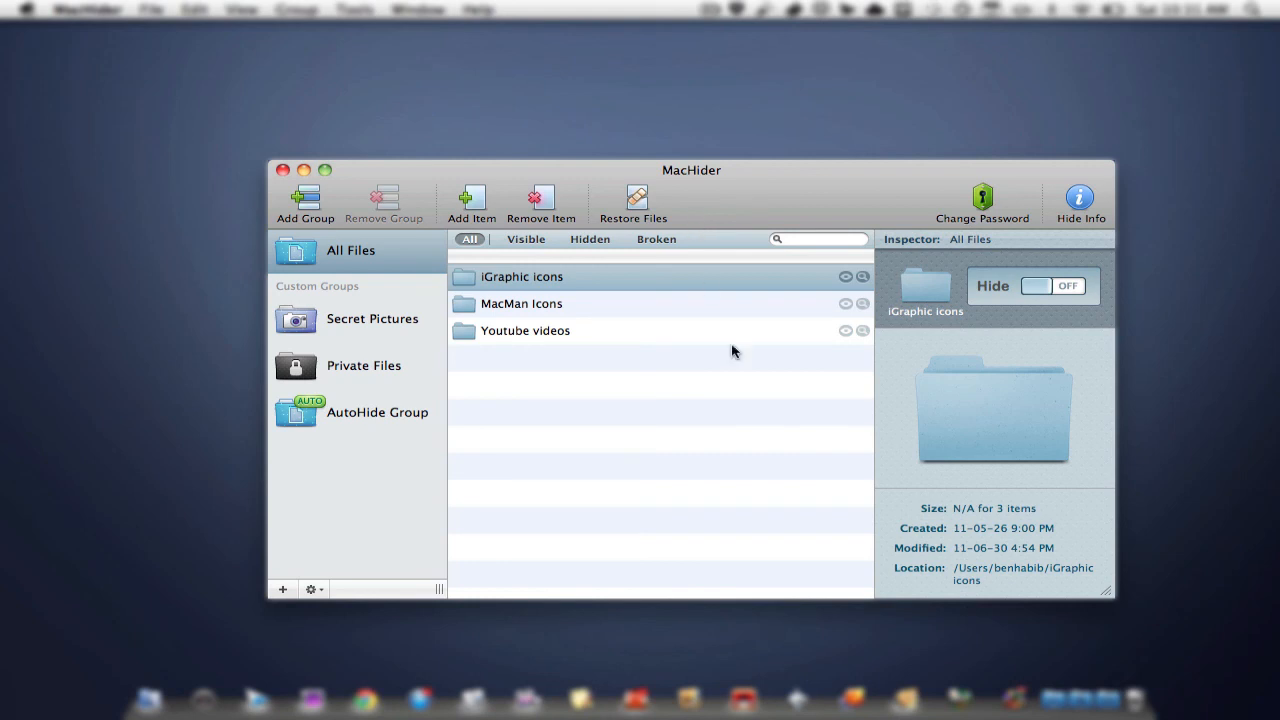
{"action": "left_click_drag", "start_coordinate": [691, 170], "coordinate": [662, 148]}
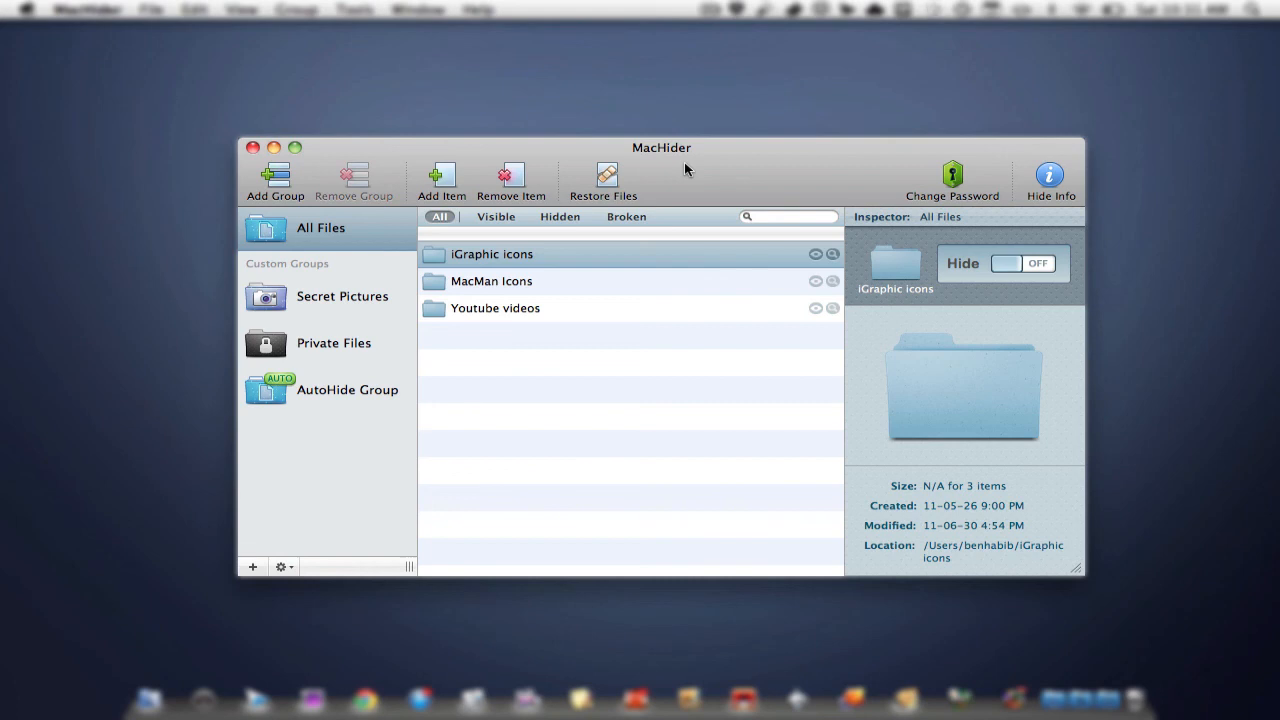
{"action": "mouse_move", "coordinate": [518, 330]}
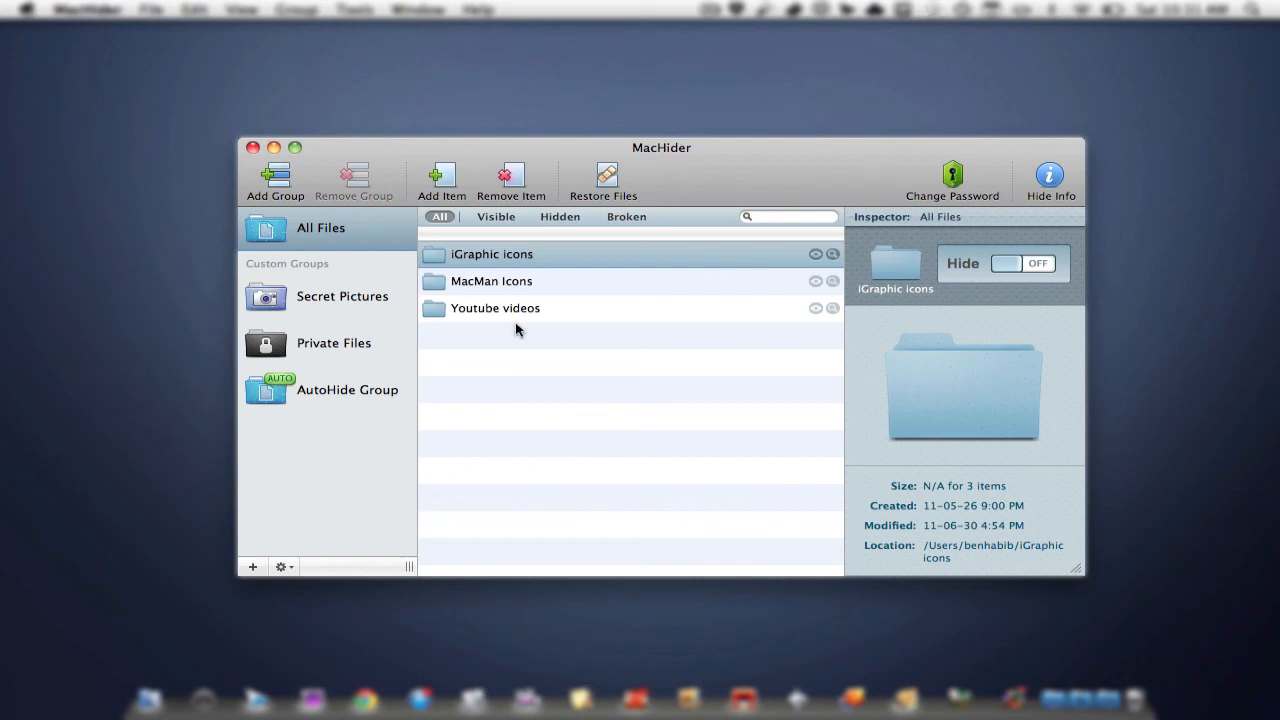
{"action": "mouse_move", "coordinate": [657, 253]}
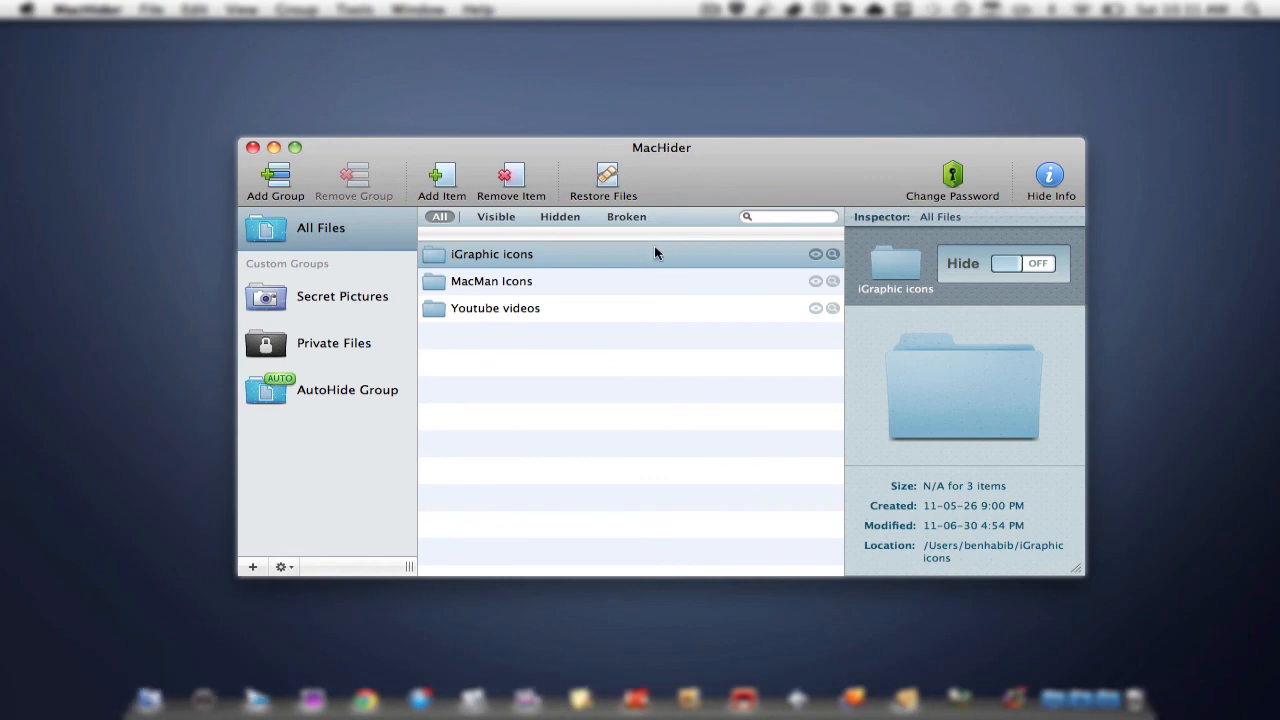
{"action": "mouse_move", "coordinate": [267, 610]}
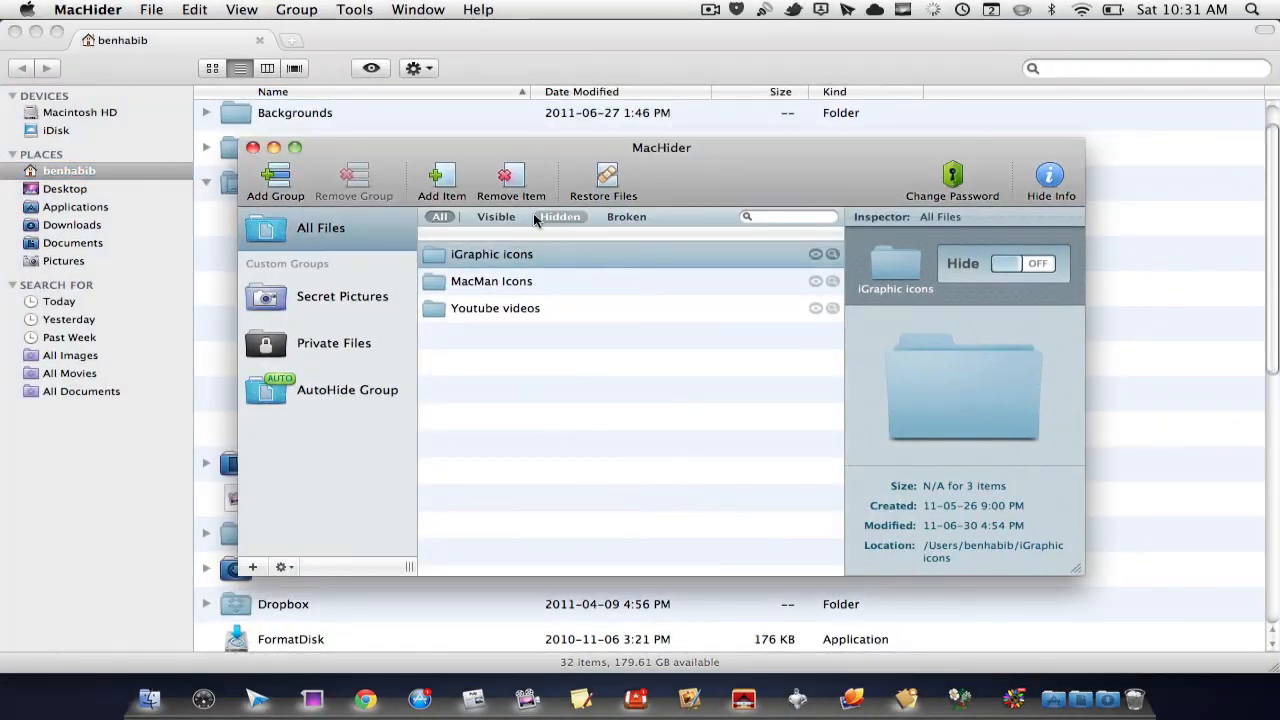
Switch the Inspector's Hide toggle ON for the MacMan Icons folder
{"action": "left_click_drag", "start_coordinate": [661, 147], "coordinate": [728, 106]}
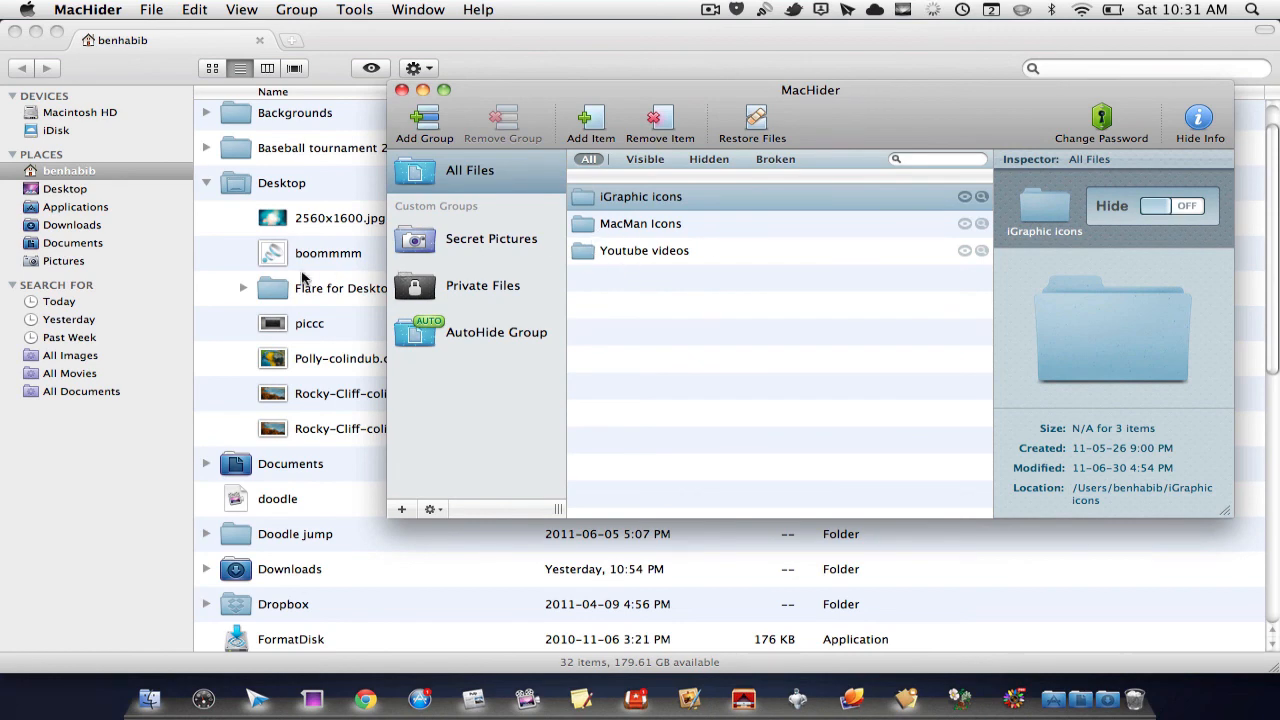
{"action": "scroll", "scroll_direction": "down", "scroll_amount": 3}
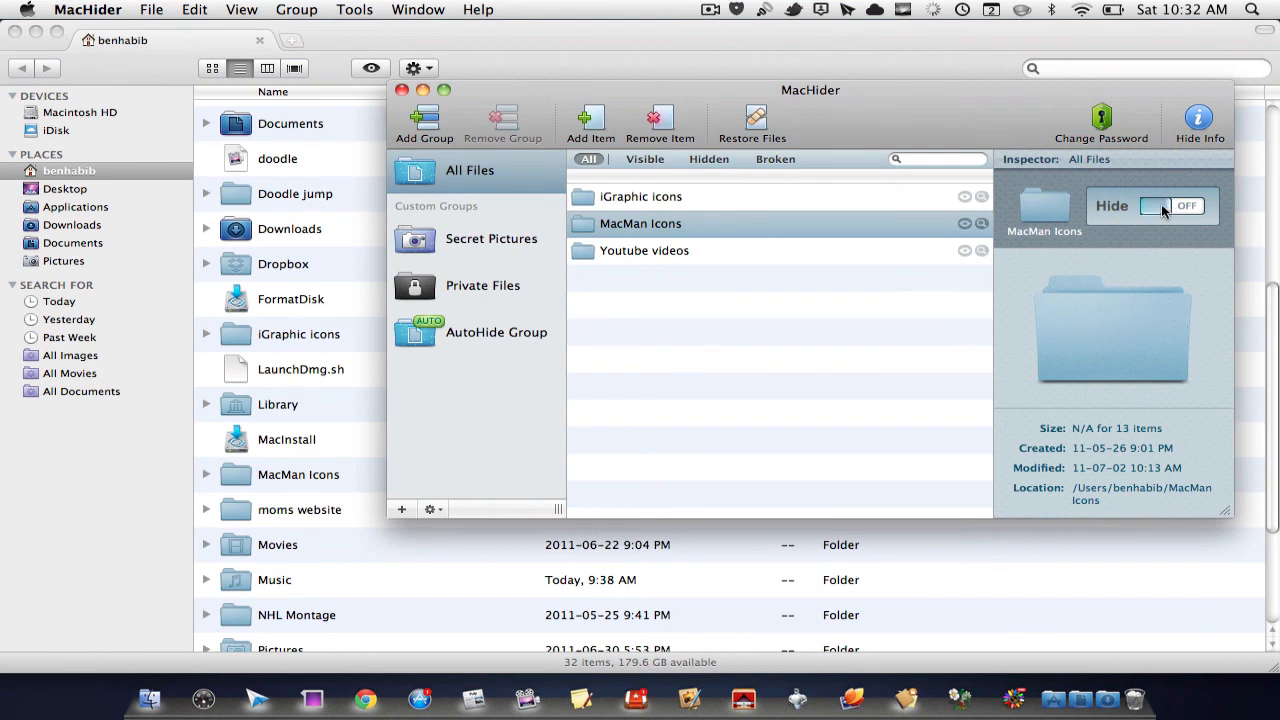
{"action": "left_click", "coordinate": [1185, 205]}
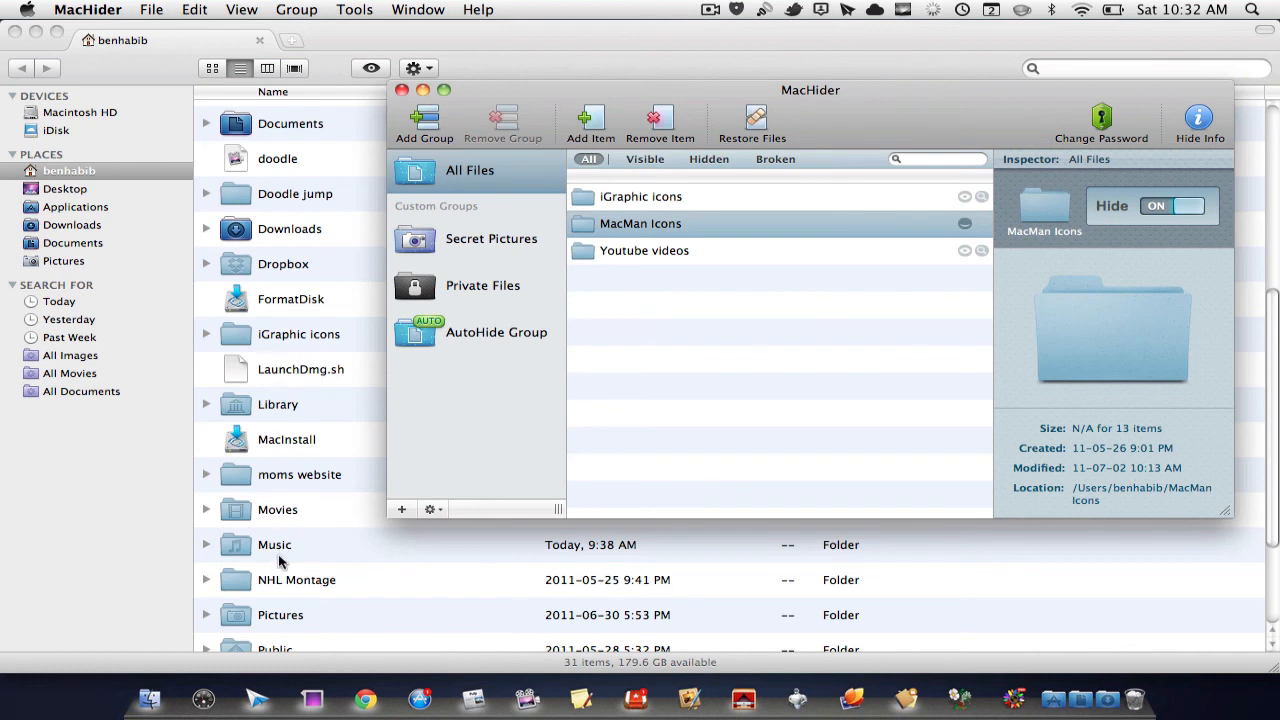
{"action": "mouse_move", "coordinate": [615, 237]}
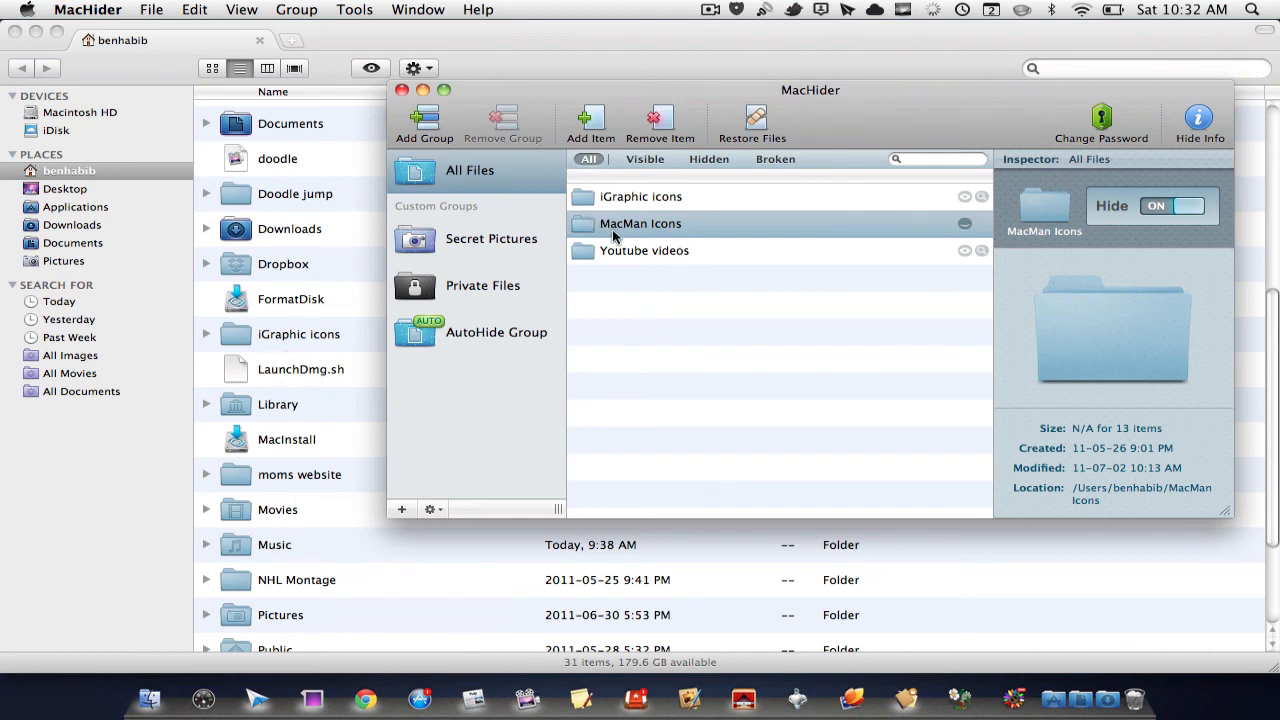
{"action": "mouse_move", "coordinate": [585, 230]}
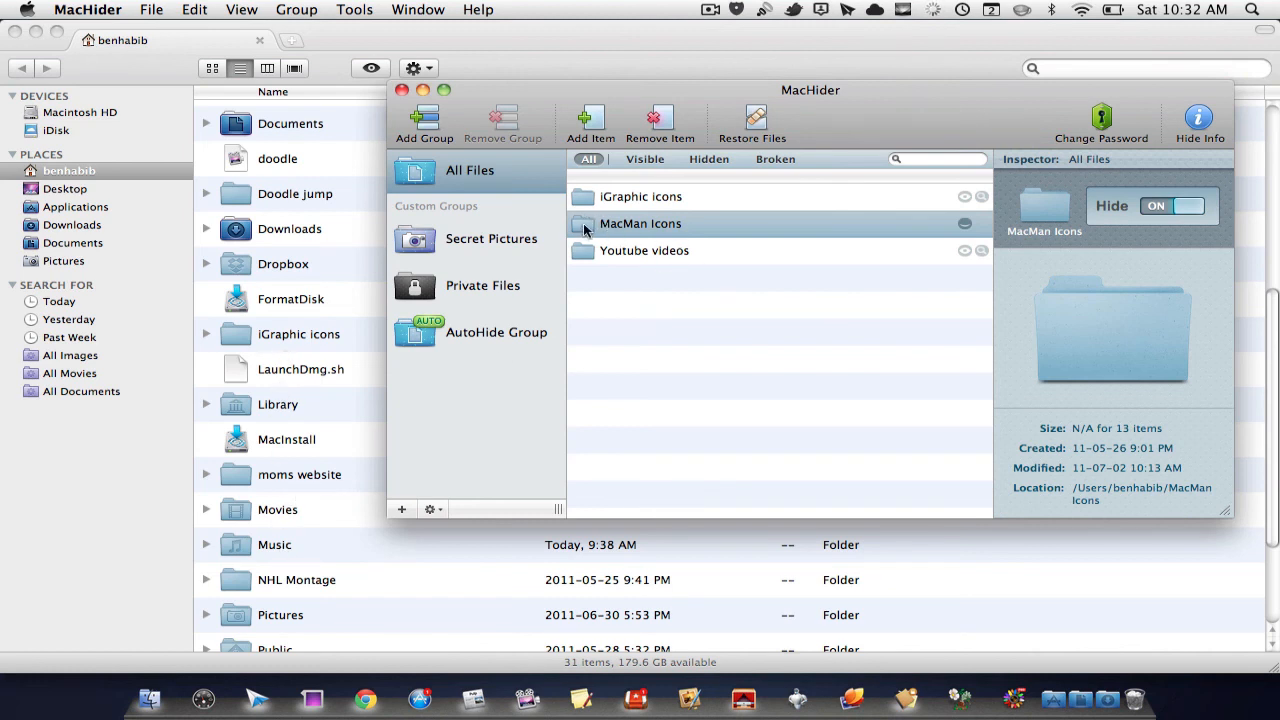
{"action": "left_click", "coordinate": [1172, 205]}
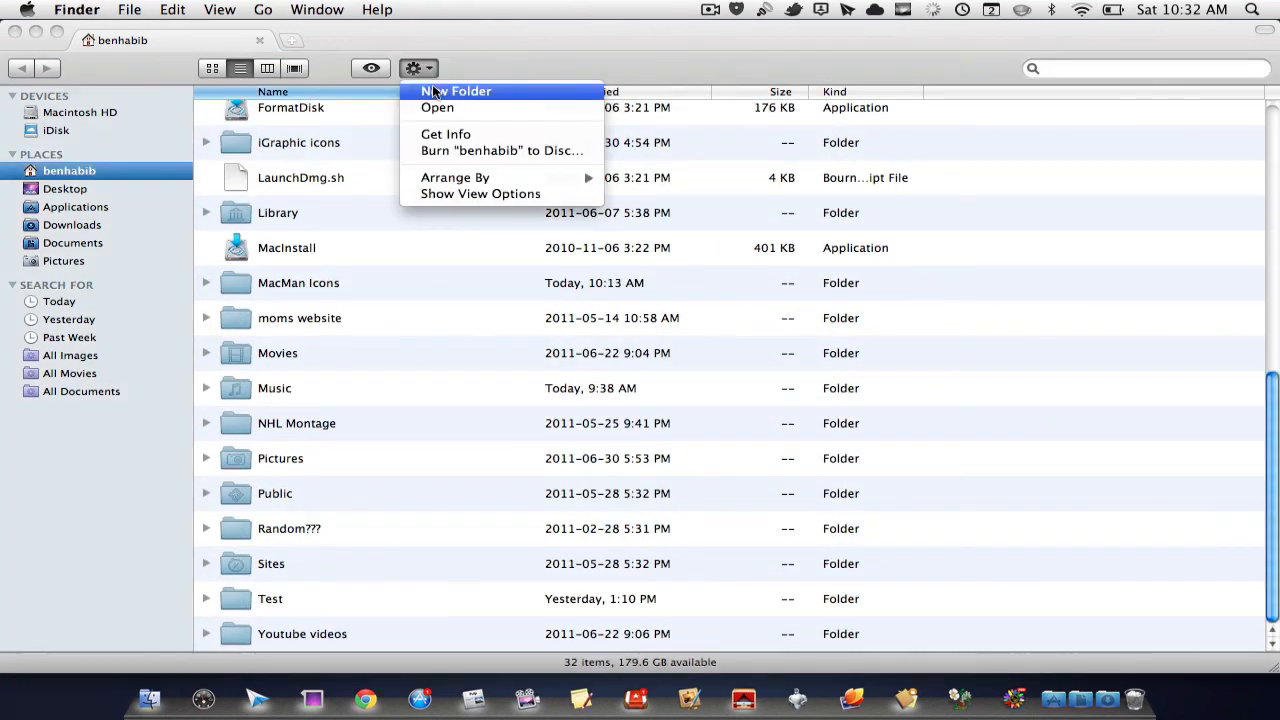
Create a new home folder, attempt the name 'test', and dismiss the name-taken alert
{"action": "left_click", "coordinate": [456, 91]}
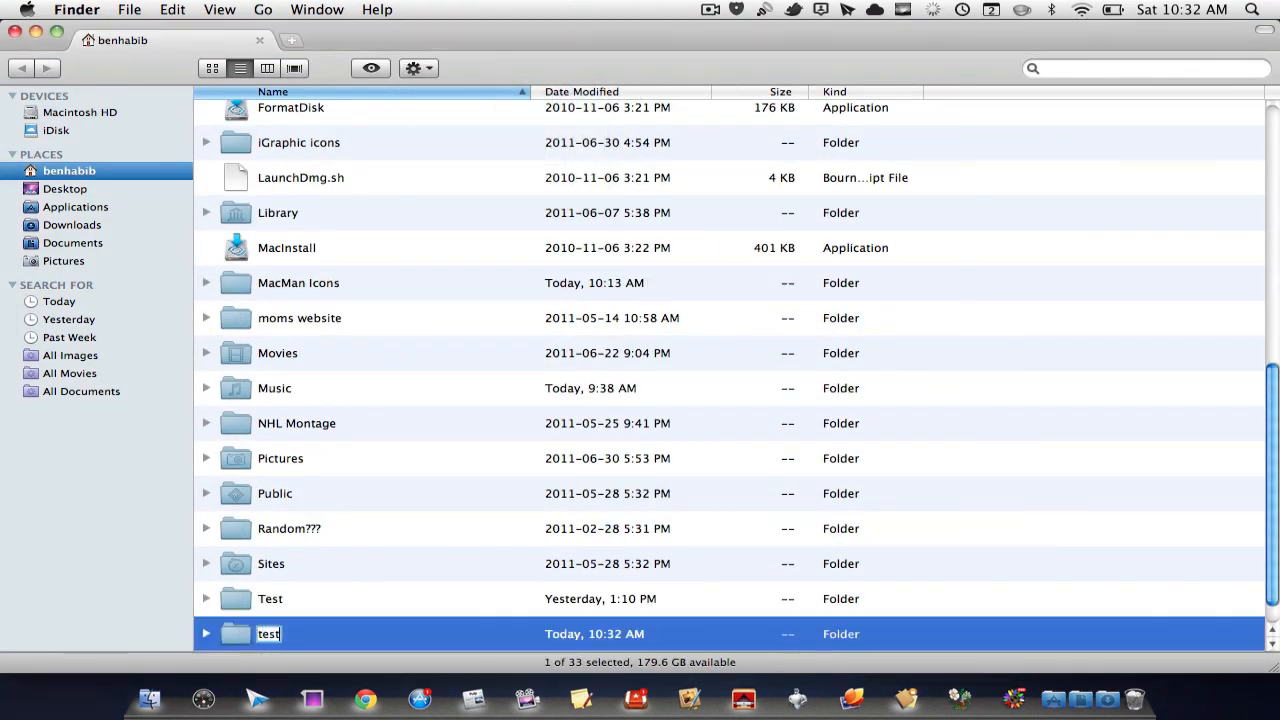
{"action": "key", "text": "Return"}
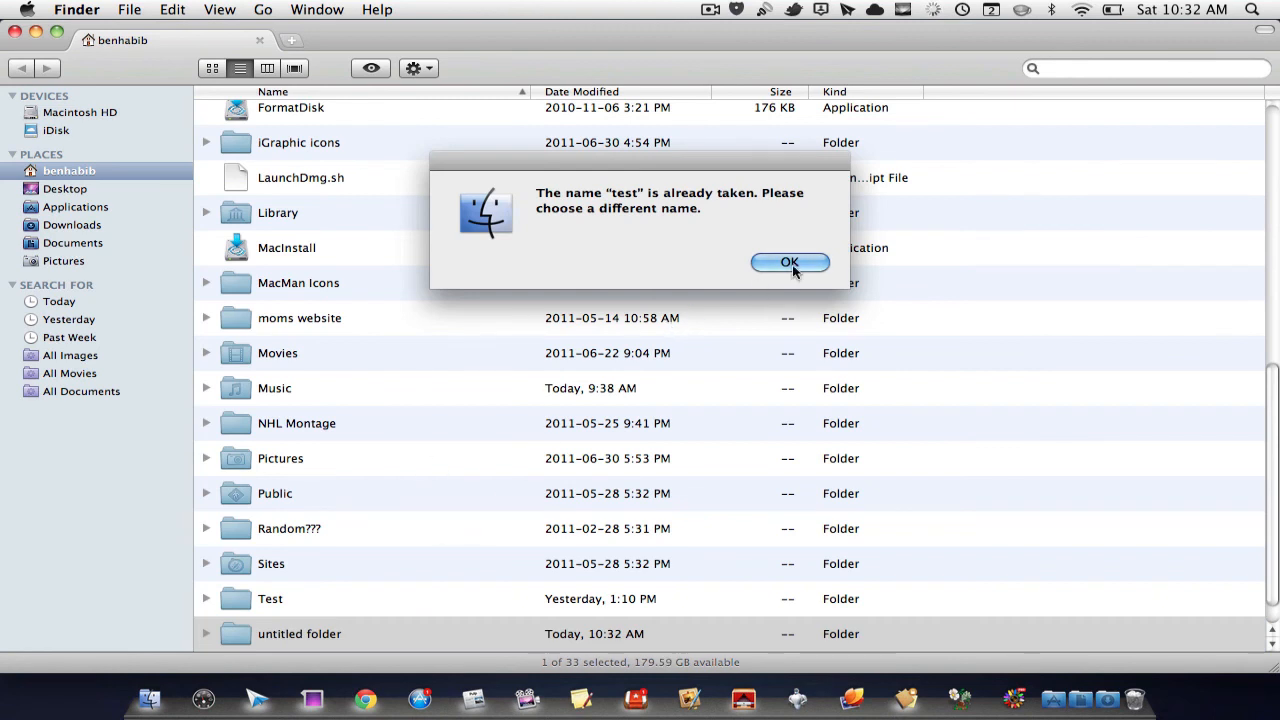
{"action": "left_click", "coordinate": [789, 262]}
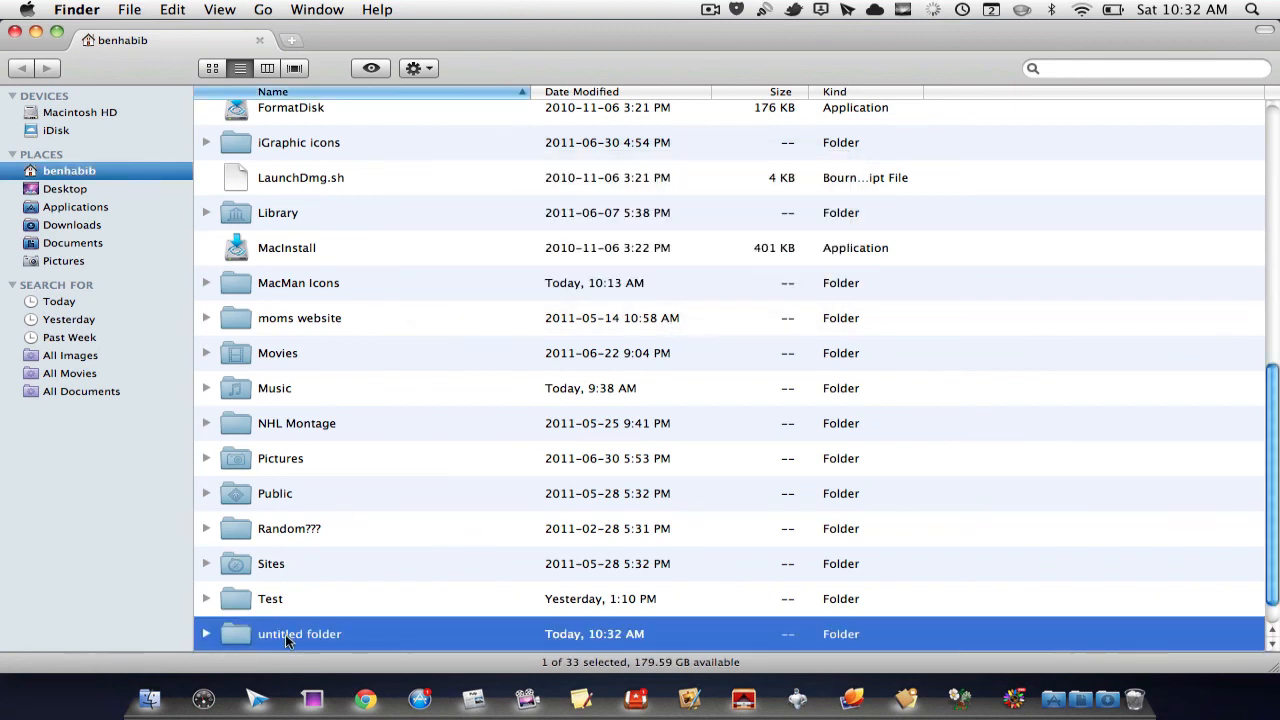
{"action": "mouse_move", "coordinate": [675, 380]}
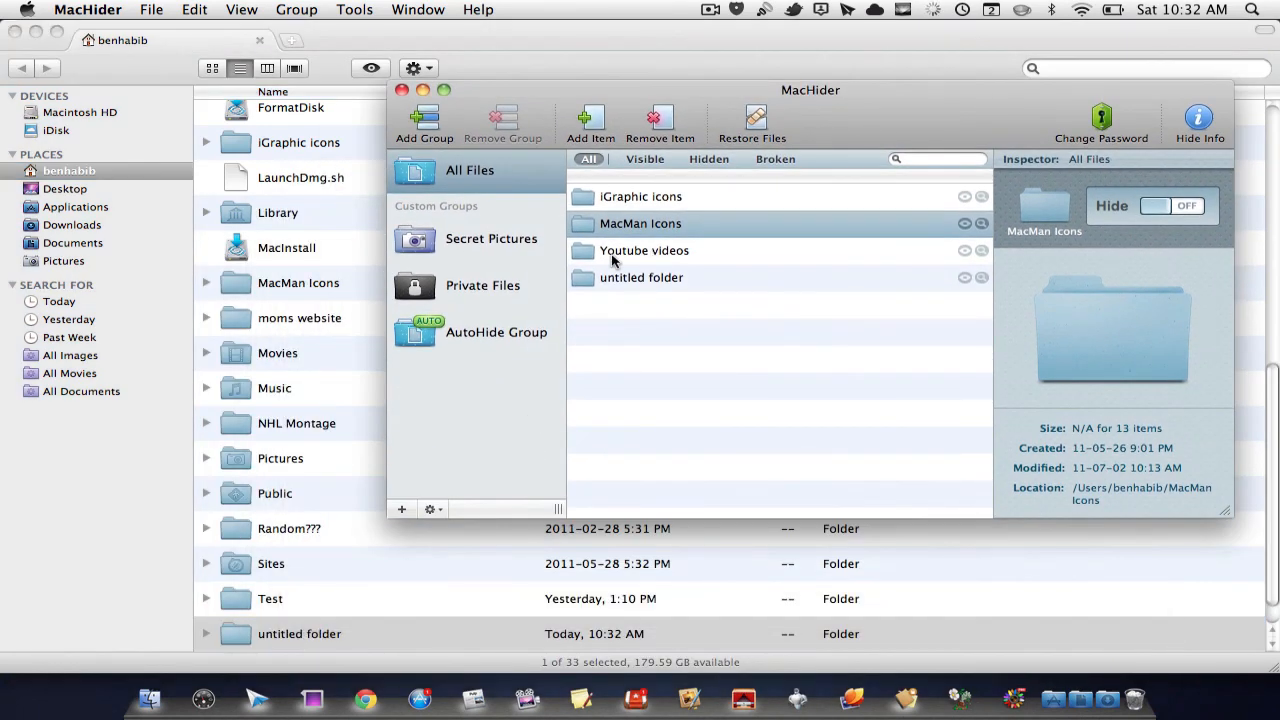
{"action": "mouse_move", "coordinate": [870, 270]}
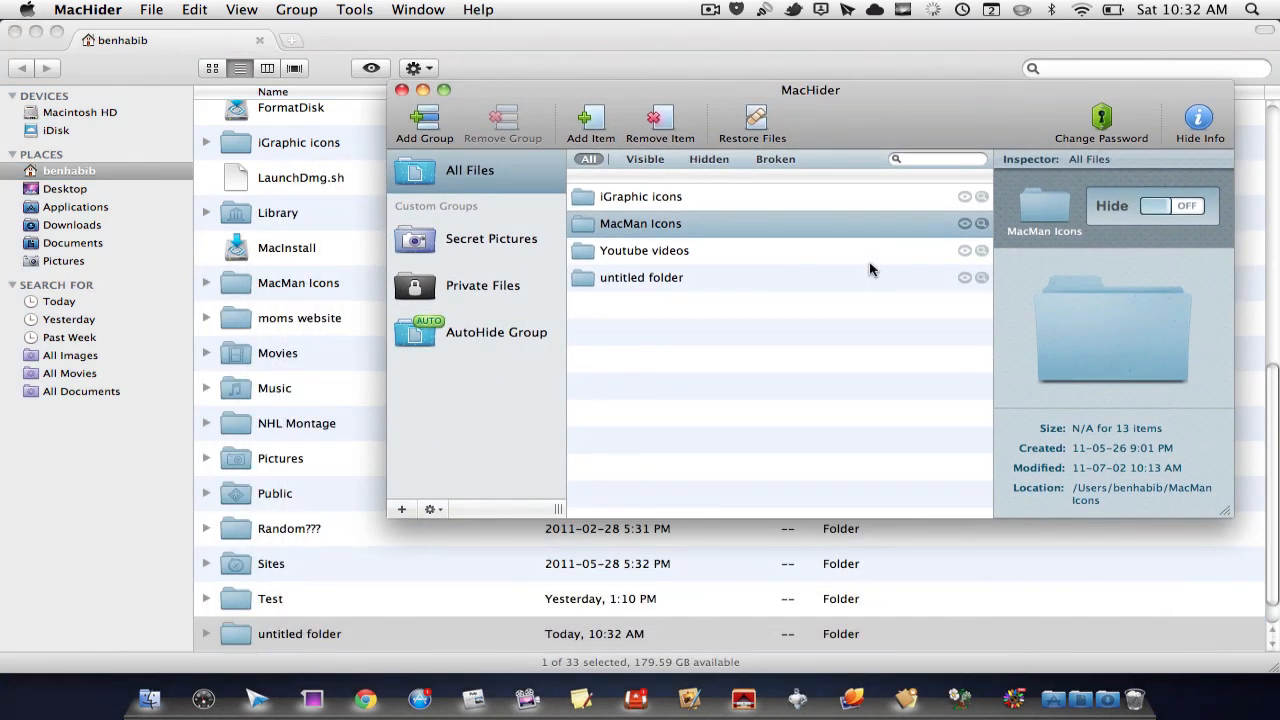
Select untitled folder in All Files and switch its Hide toggle ON
{"action": "left_click", "coordinate": [641, 277]}
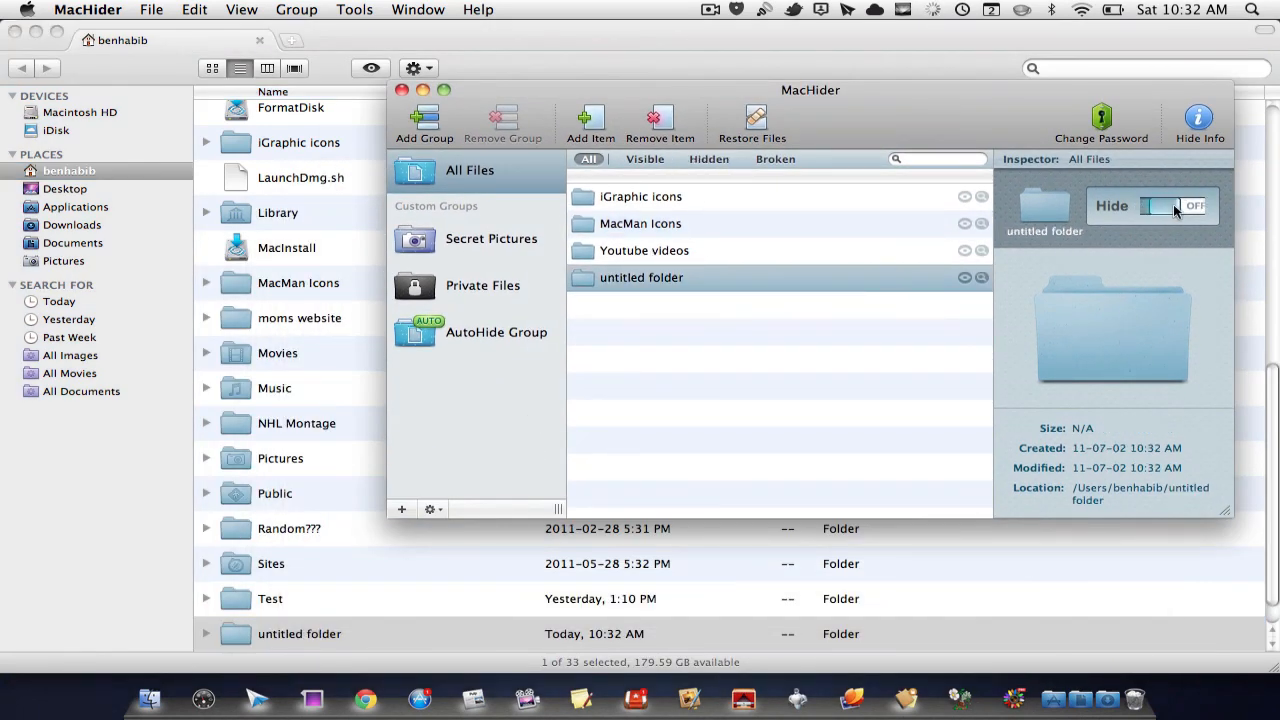
{"action": "left_click", "coordinate": [1175, 205]}
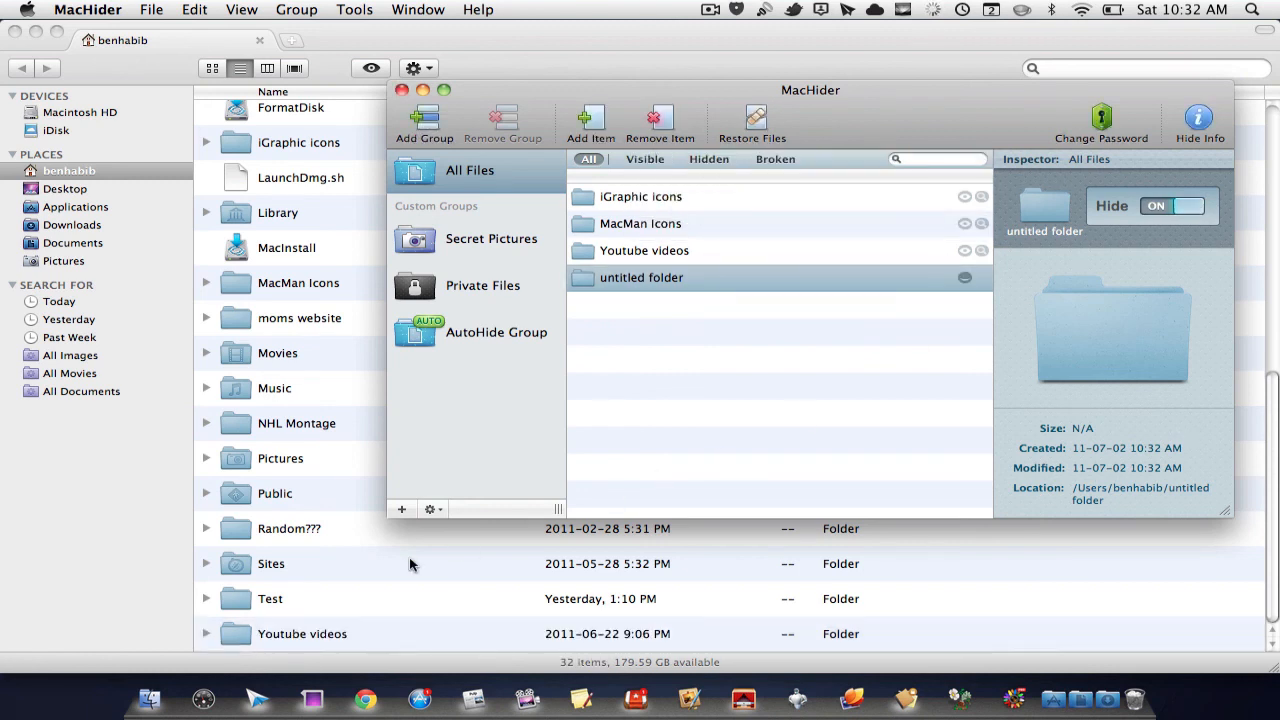
{"action": "mouse_move", "coordinate": [320, 632]}
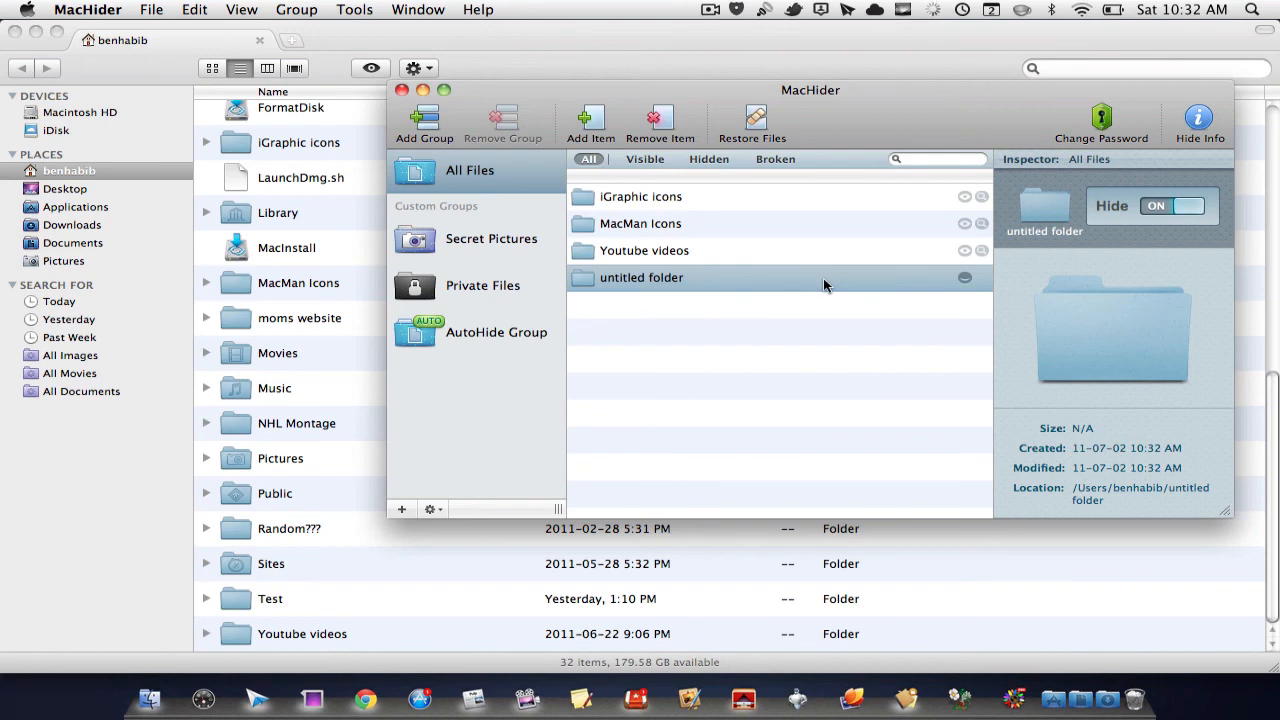
{"action": "mouse_move", "coordinate": [890, 108]}
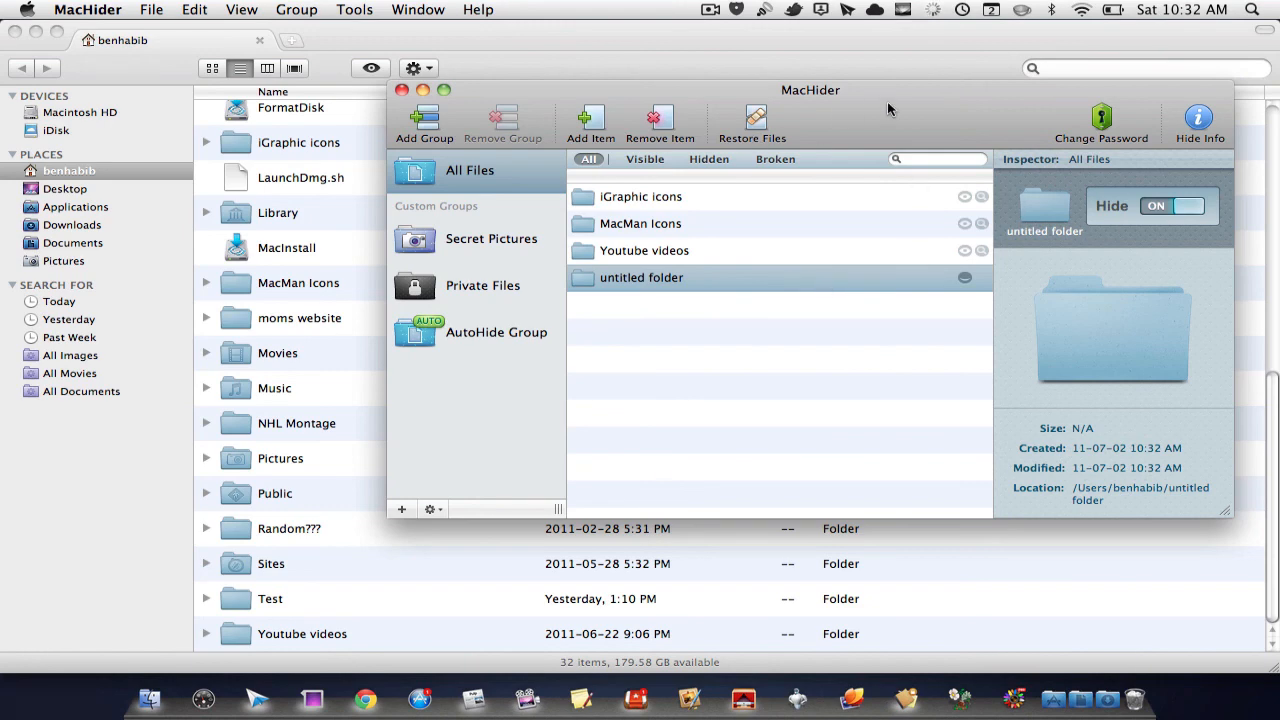
Browse Secret Pictures and AutoHide groups, then set Hide OFF for All Files
{"action": "left_click", "coordinate": [491, 238]}
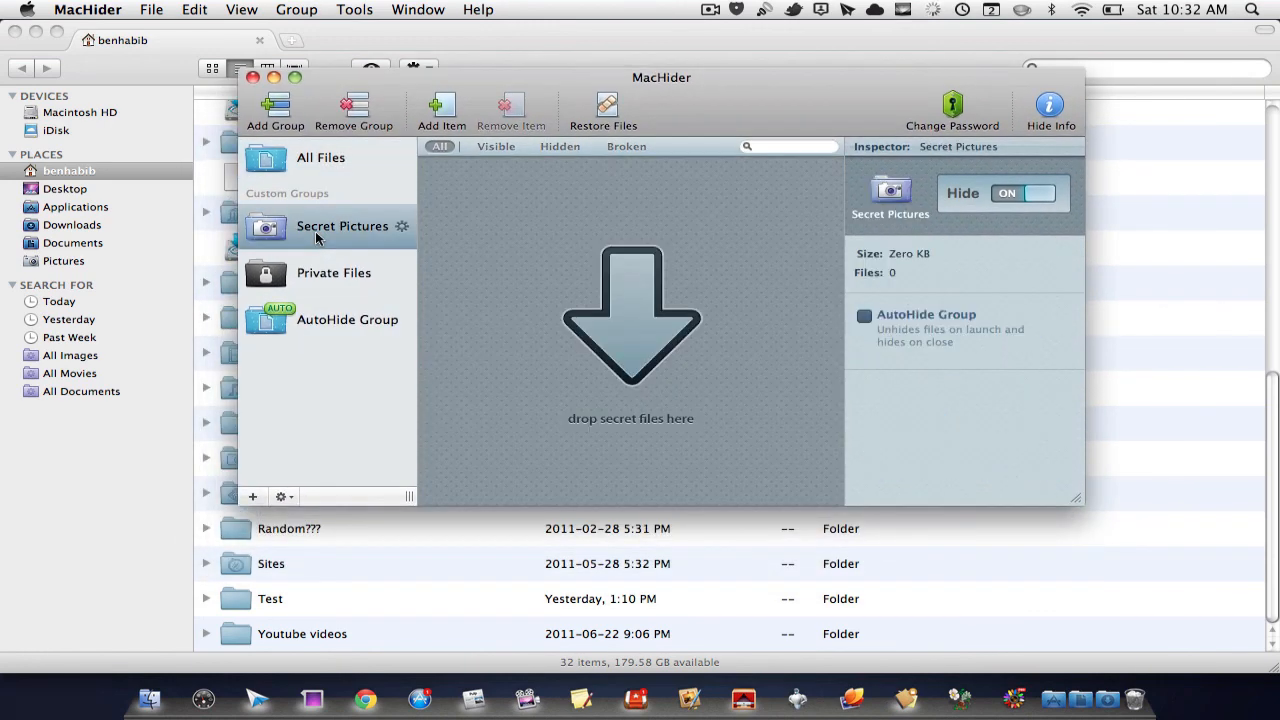
{"action": "left_click", "coordinate": [347, 319]}
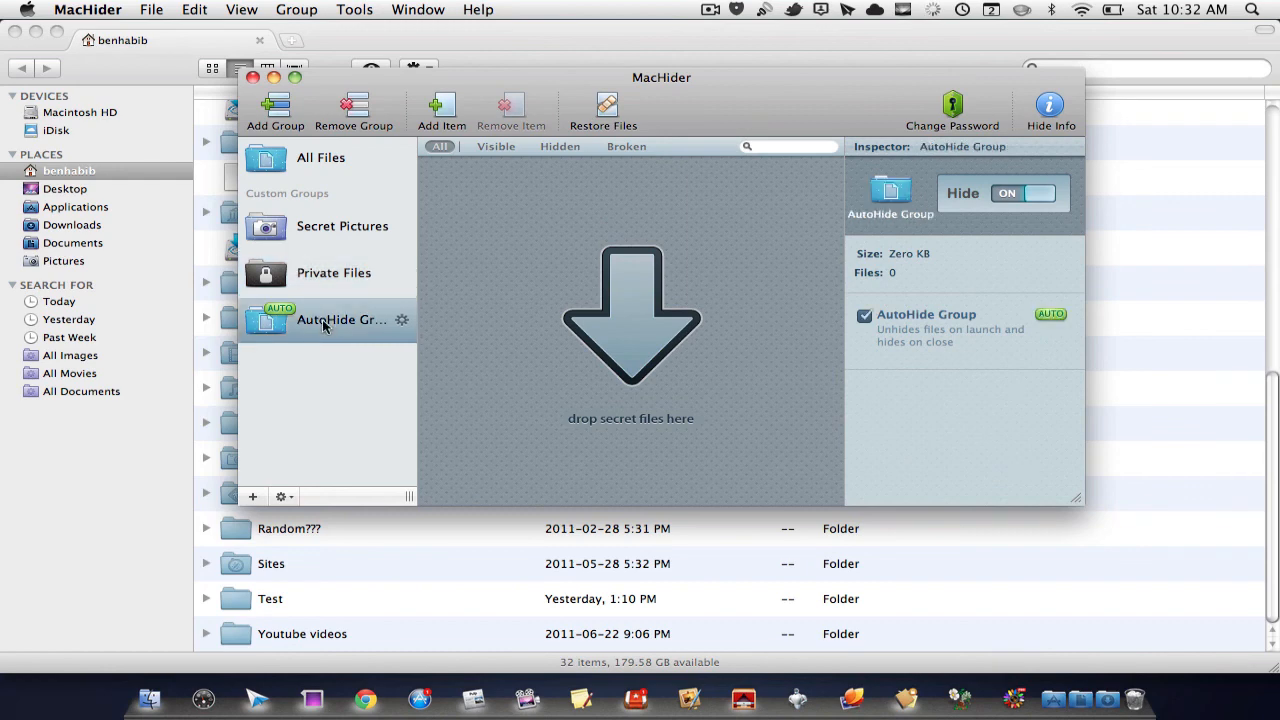
{"action": "left_click", "coordinate": [321, 157]}
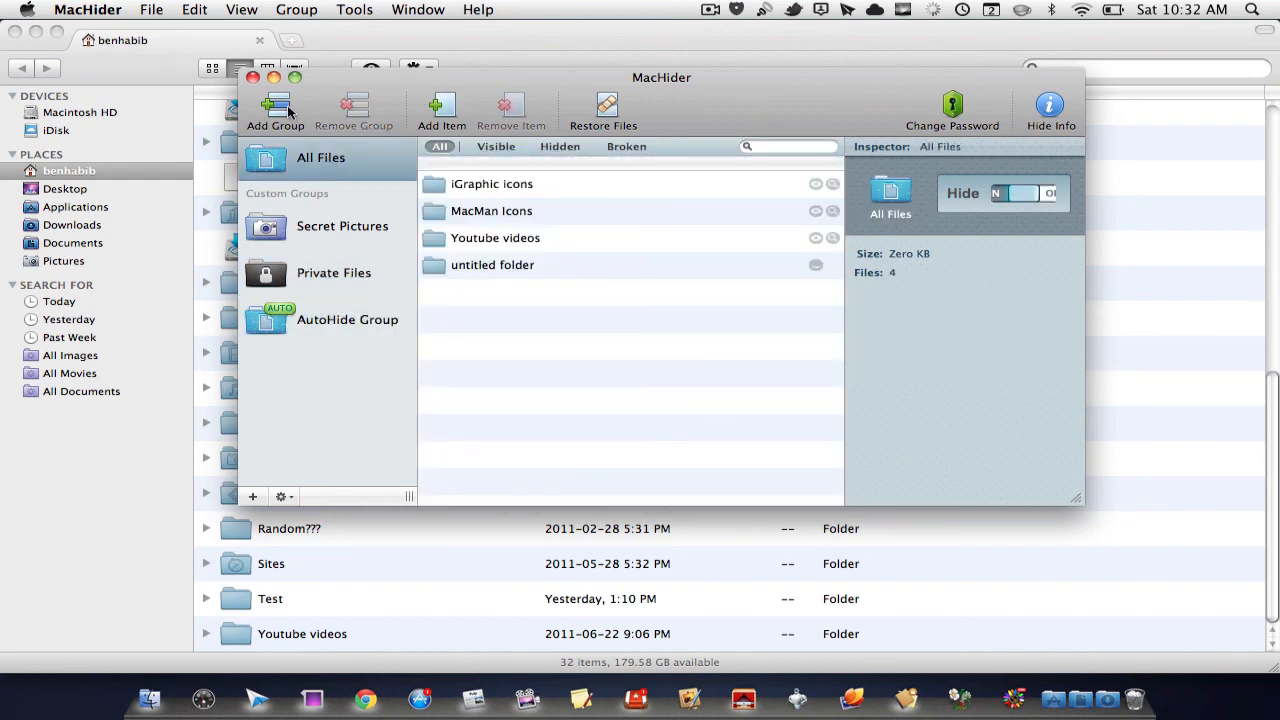
{"action": "mouse_move", "coordinate": [442, 113]}
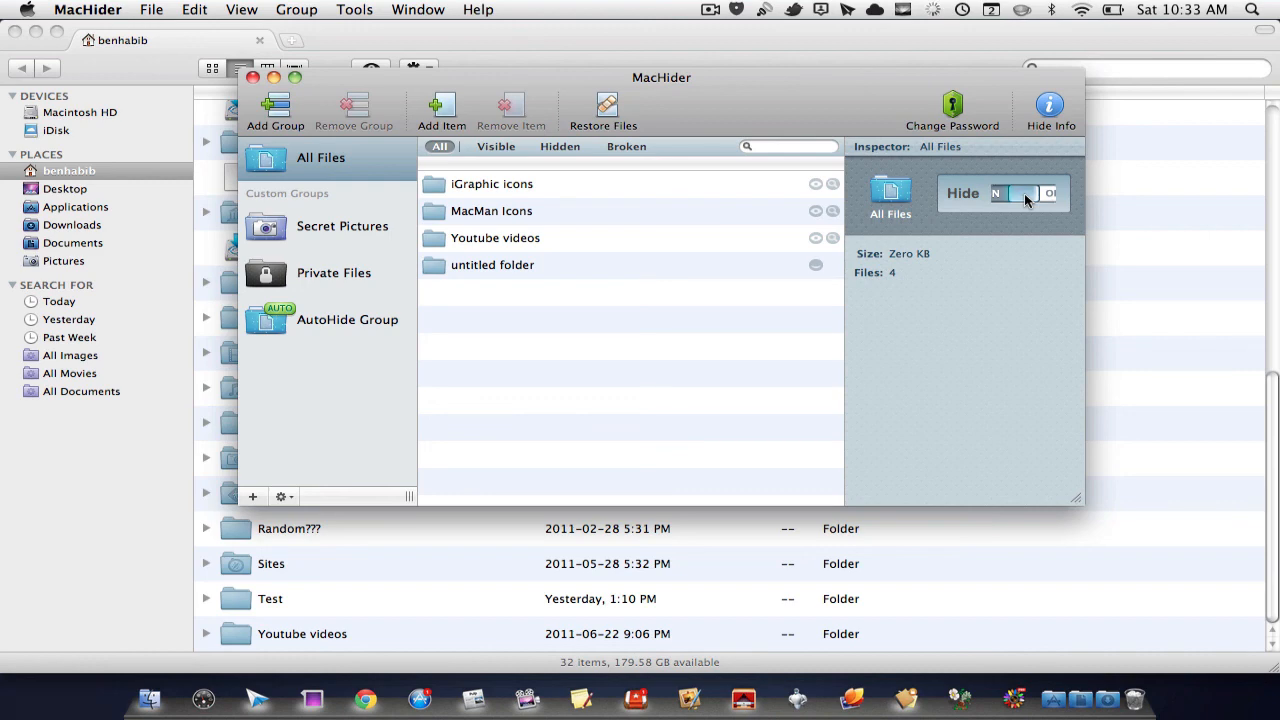
{"action": "left_click", "coordinate": [1003, 193]}
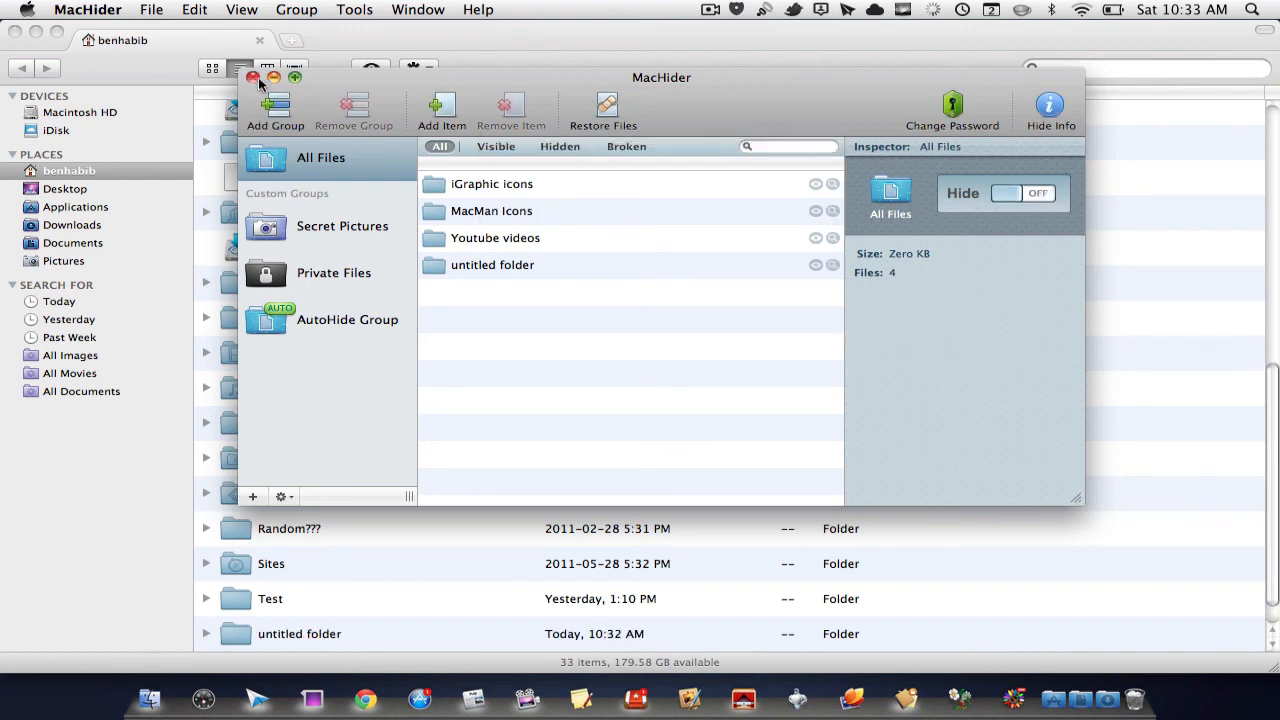
Quit MacHider and move untitled folder to the Trash via its context menu
{"action": "left_click", "coordinate": [252, 77]}
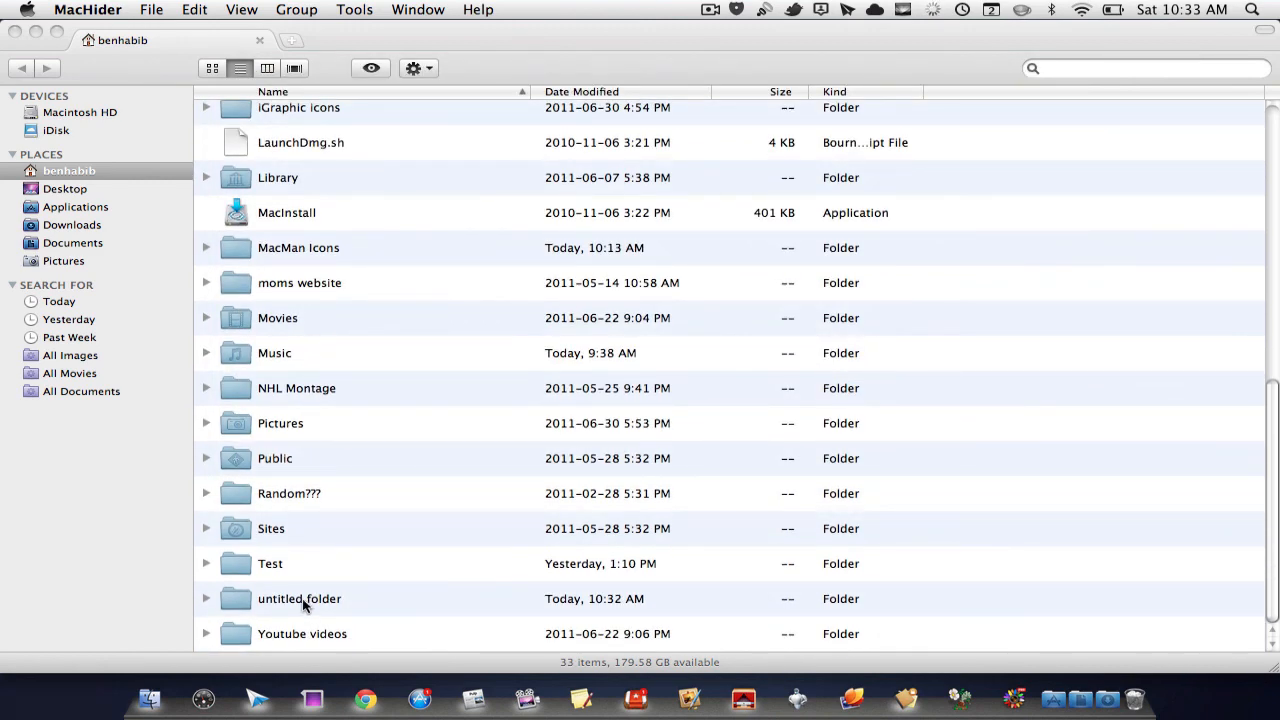
{"action": "right_click", "coordinate": [299, 598]}
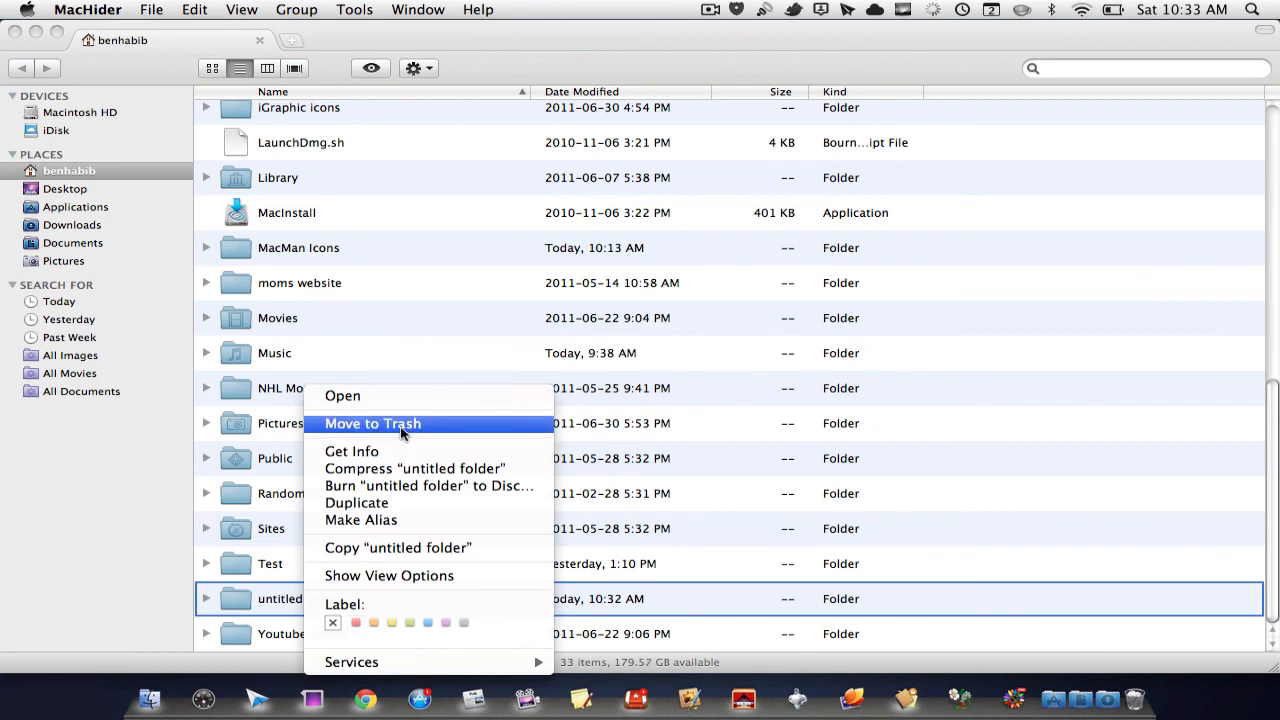
{"action": "left_click", "coordinate": [372, 423]}
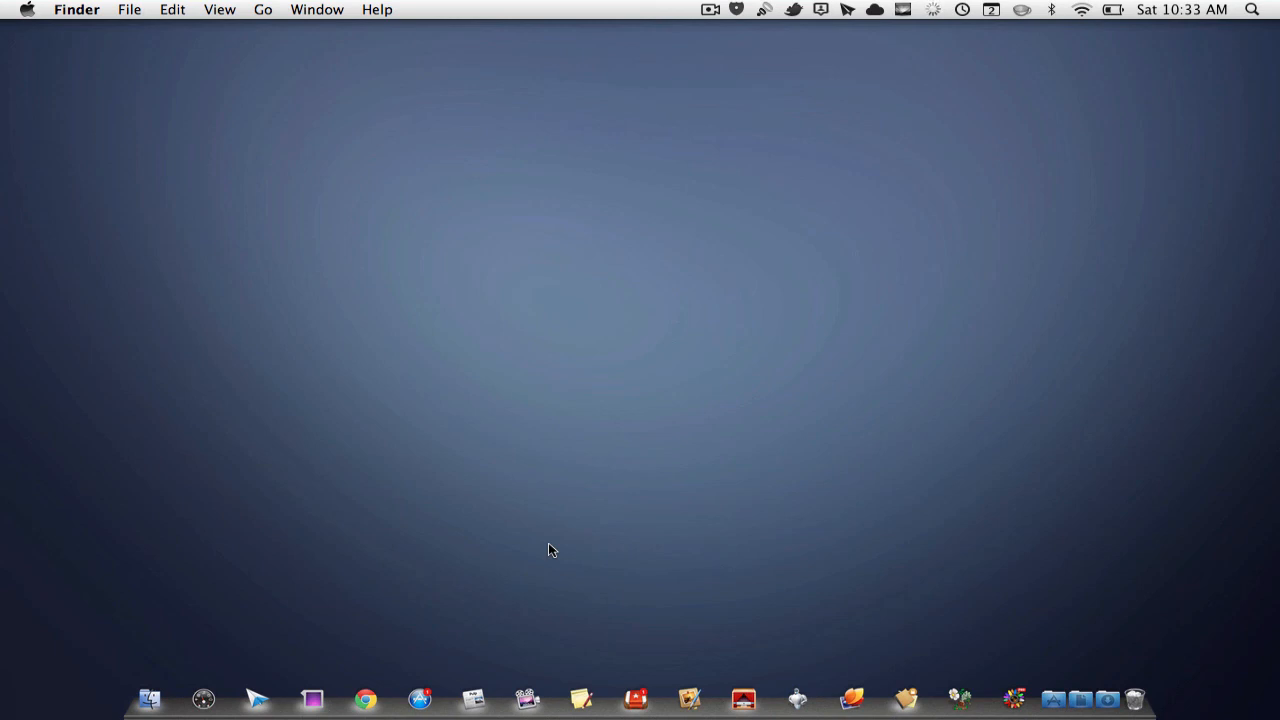
{"action": "mouse_move", "coordinate": [560, 414]}
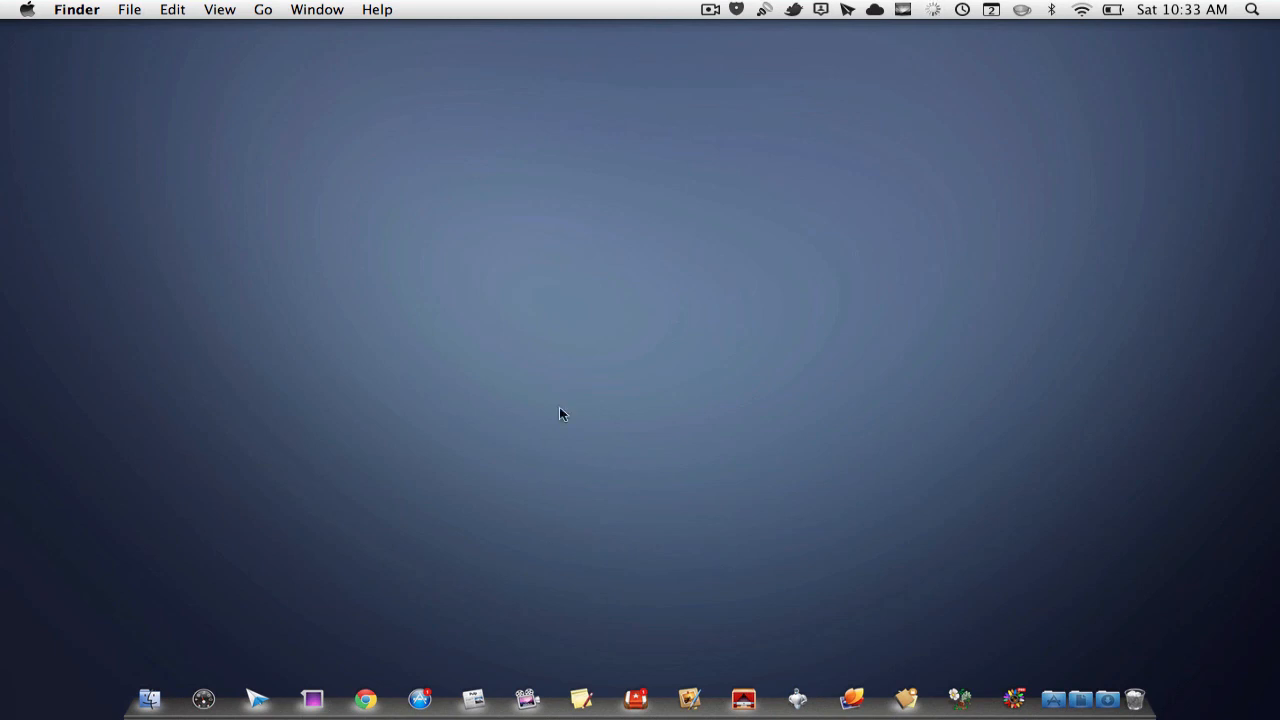